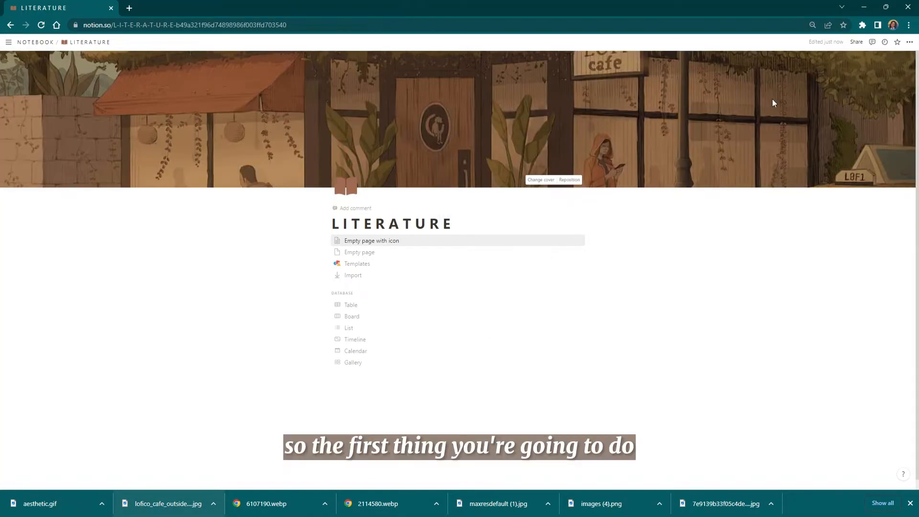
Place the cursor in the empty page body beneath the LITERATURE title
left_click(568, 180)
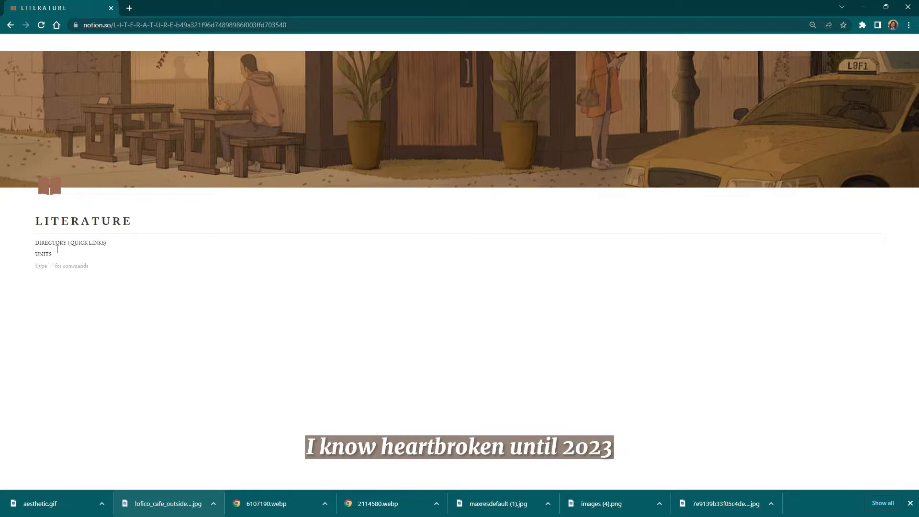
type("COURSE INFORMATION")
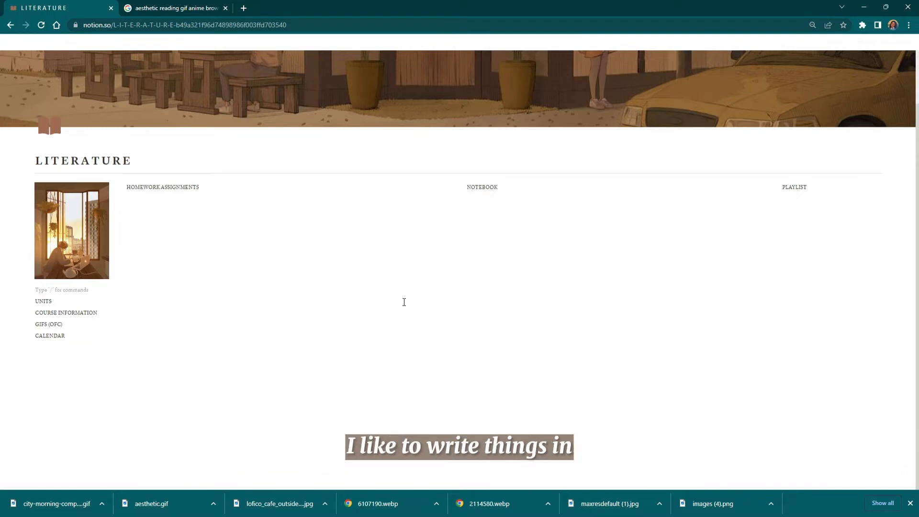
Type 'directory' beneath the reading GIF and select the word for italic styling
type("djred")
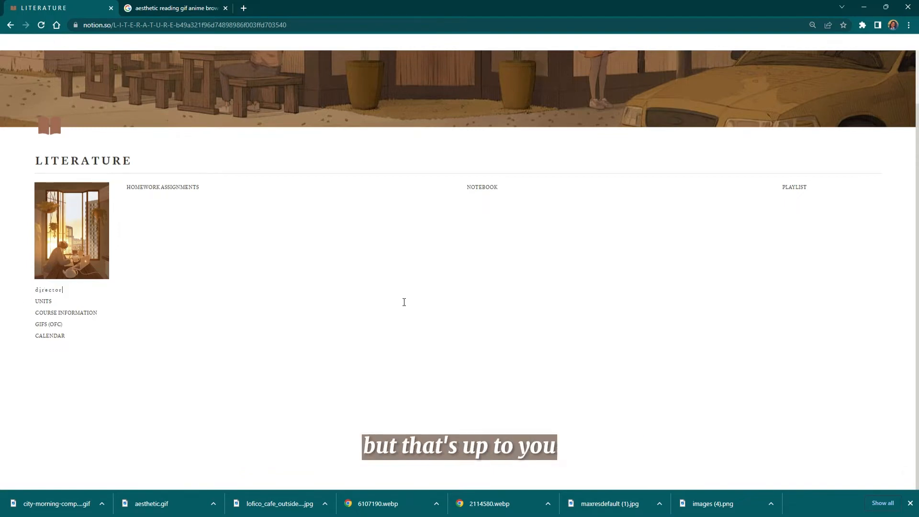
double_click(49, 298)
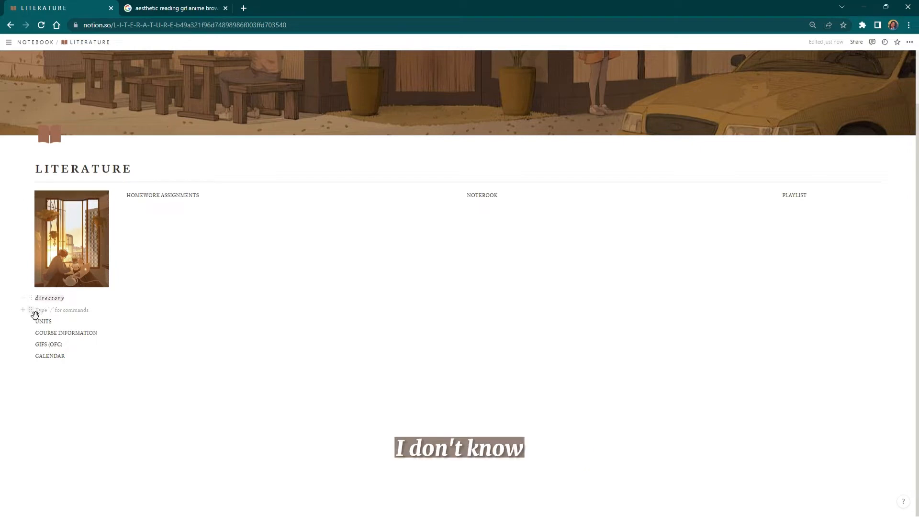
Turn directory into a toggle list of child links from the / block menu
type("/")
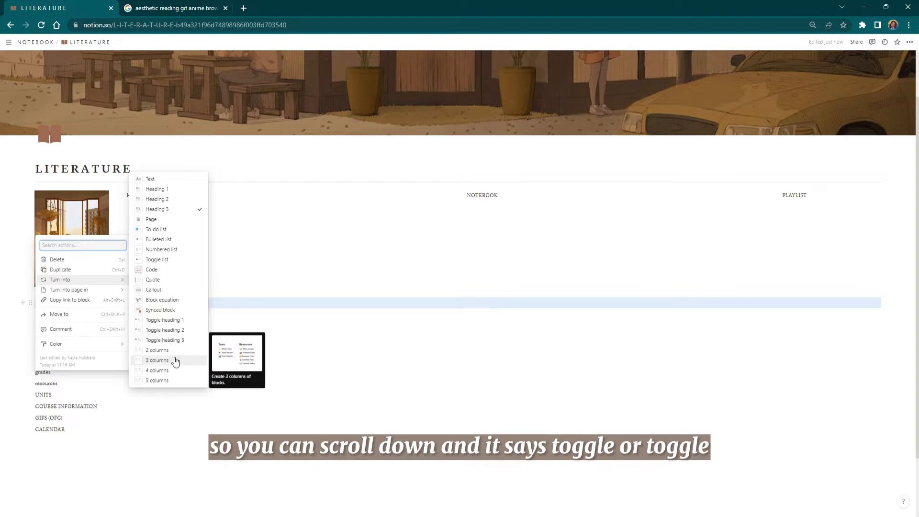
mouse_move(164, 320)
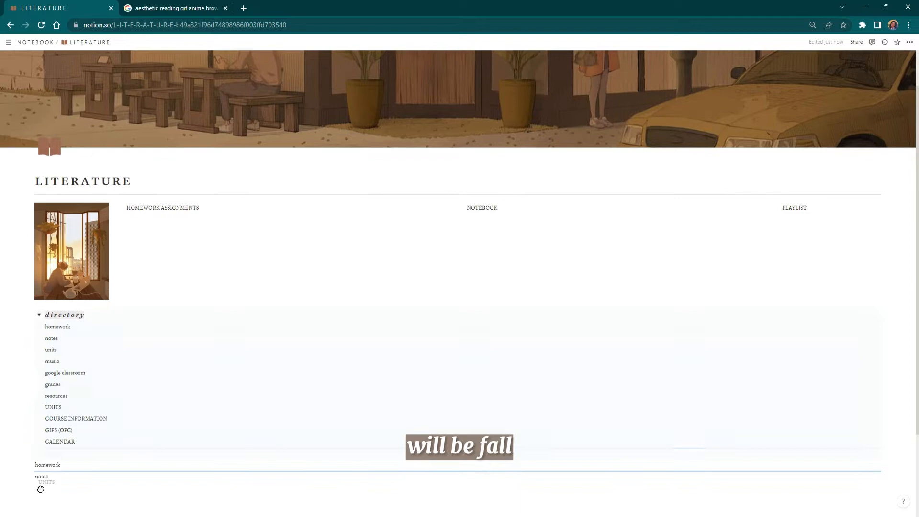
scroll("down", 3)
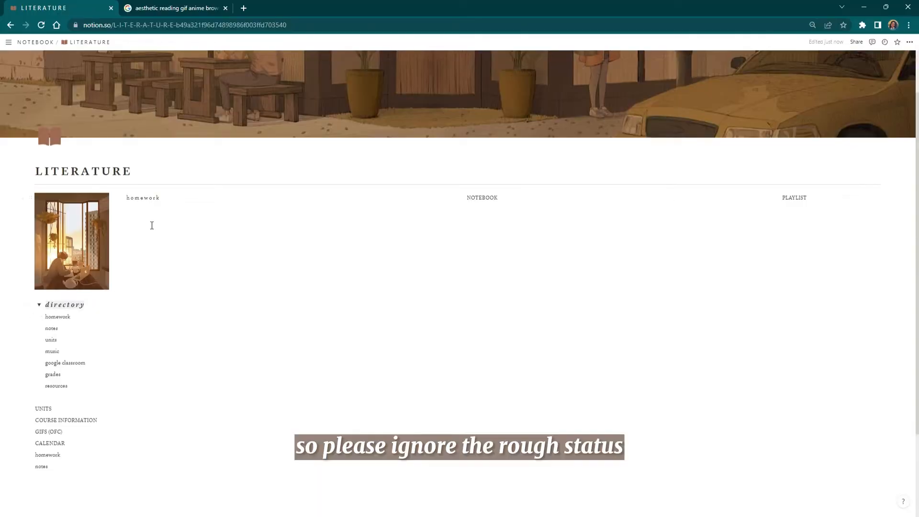
Insert a table under homework with a view named To-Do, and remove the separate heading
left_click(152, 209)
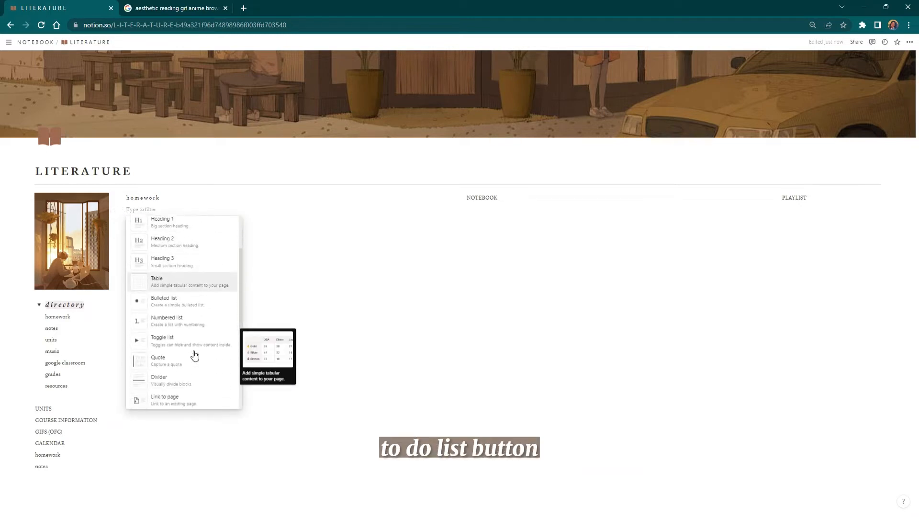
scroll("down", 3)
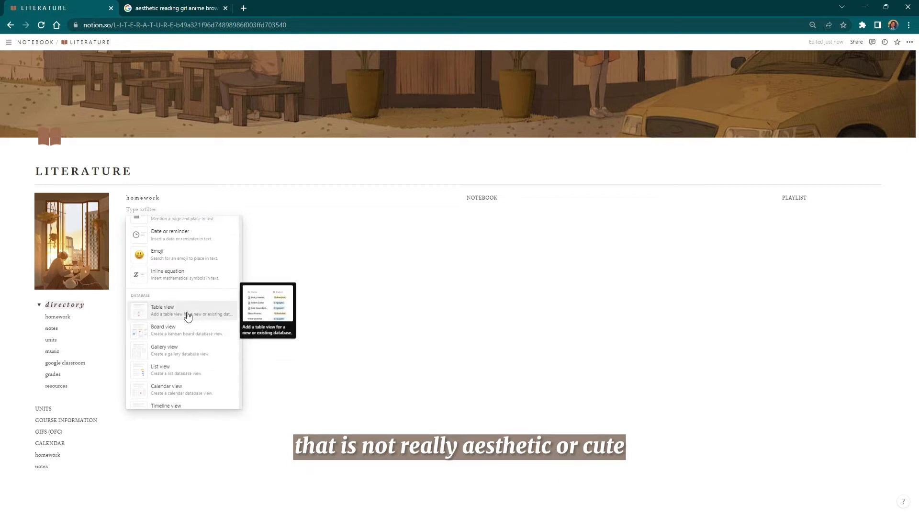
left_click(163, 310)
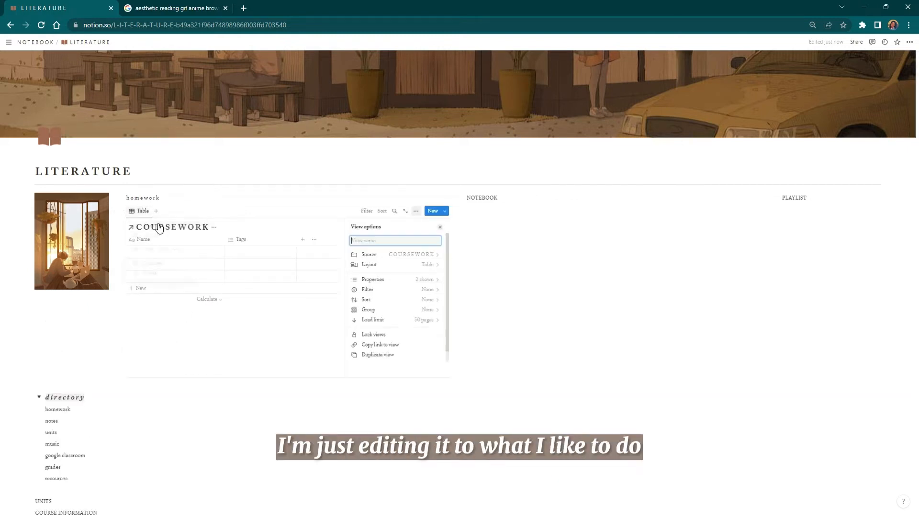
type("To-Do")
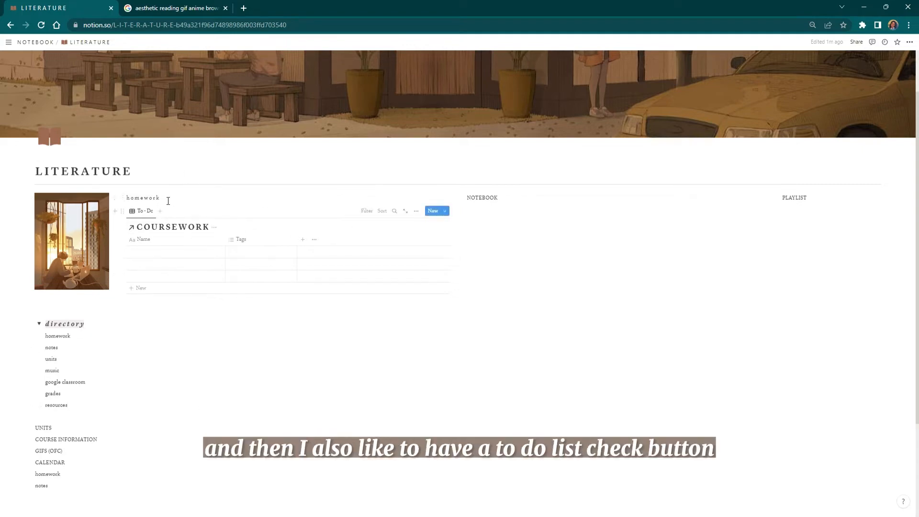
left_click(214, 215)
type("homewor")
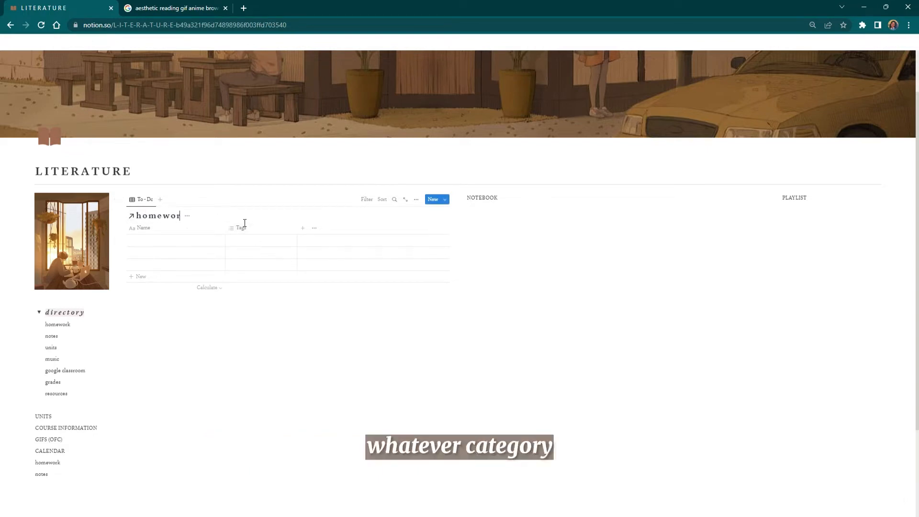
Rename Name to assignment, add a progress? status column, and make Tags a date column
left_click(141, 227)
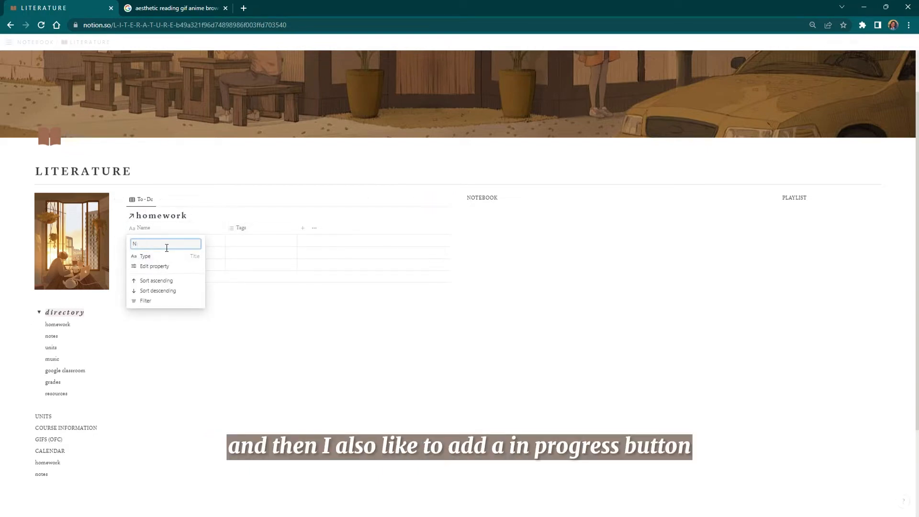
type("assignment")
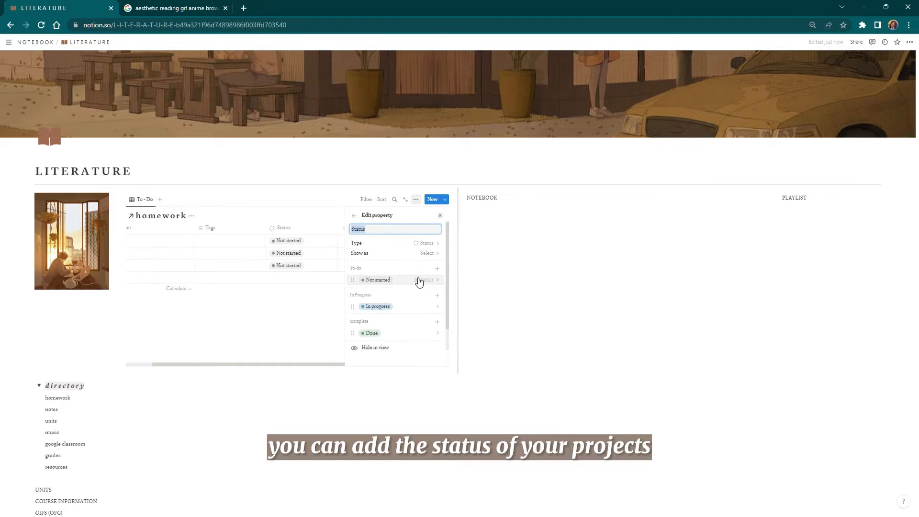
type("progress")
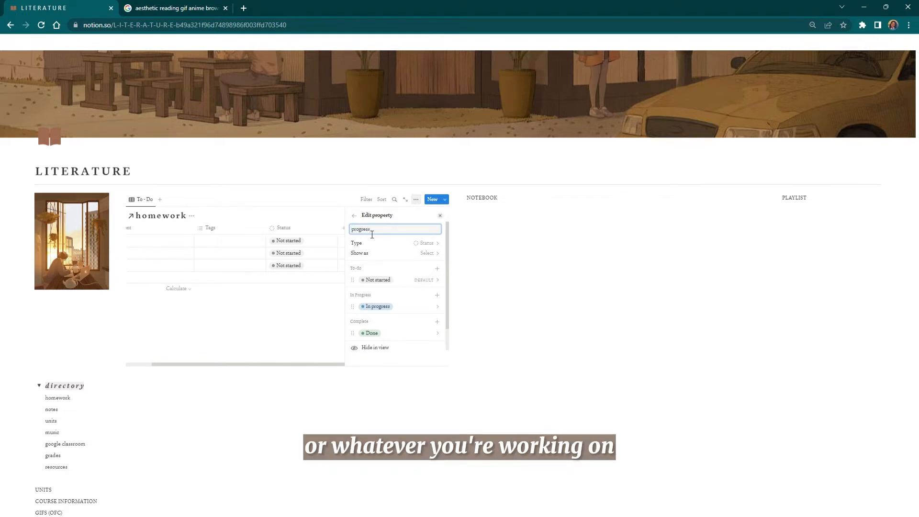
left_click(428, 252)
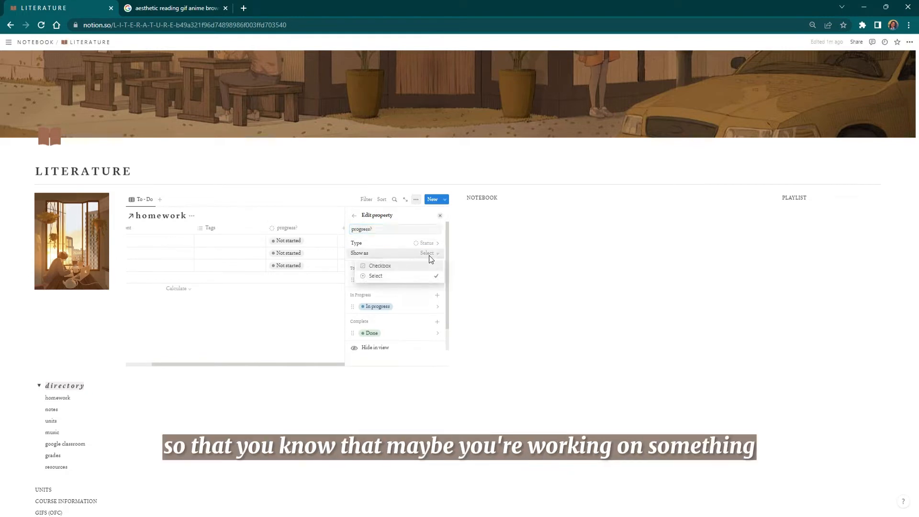
left_click(378, 306)
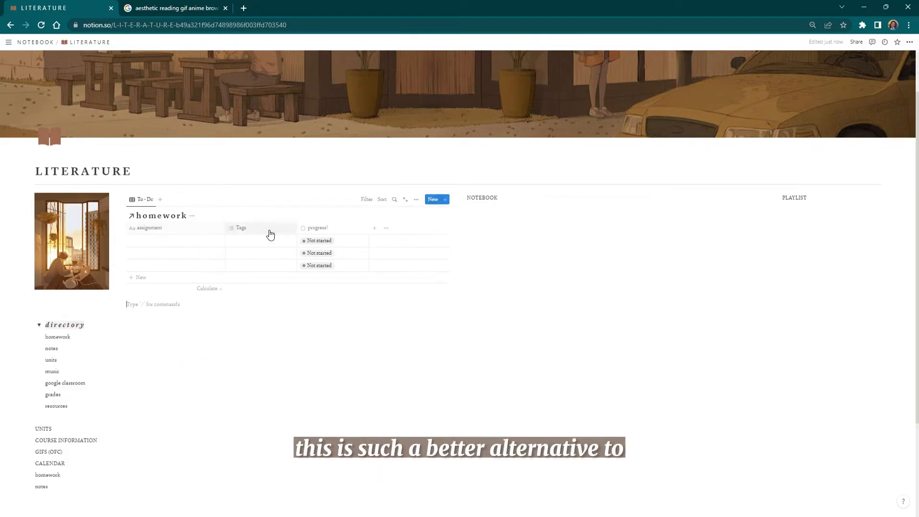
left_click(240, 227)
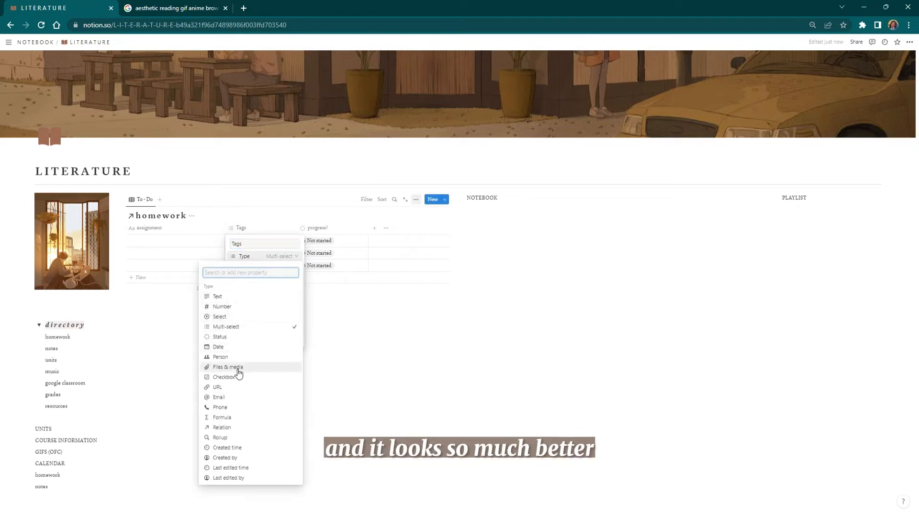
left_click(224, 377)
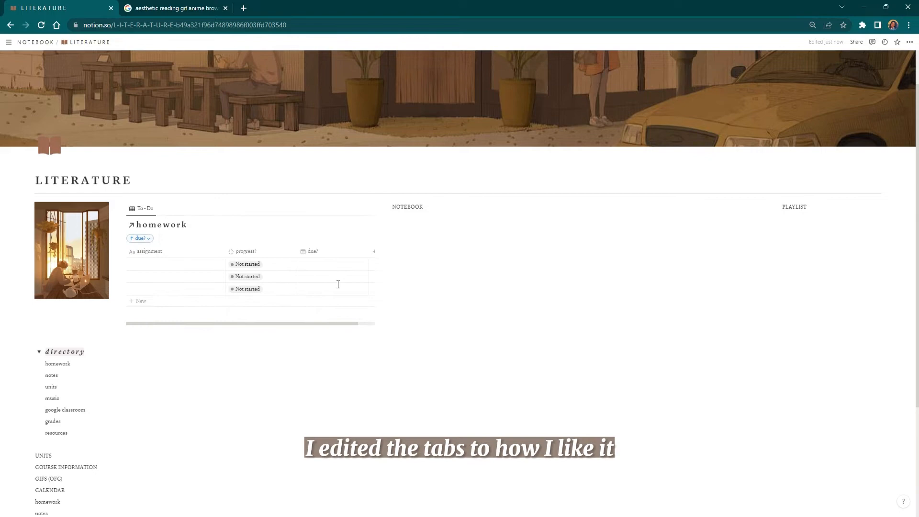
Paste the Spotify iframe code into an Embed block and embed the player under PLAYLIST
left_click(334, 326)
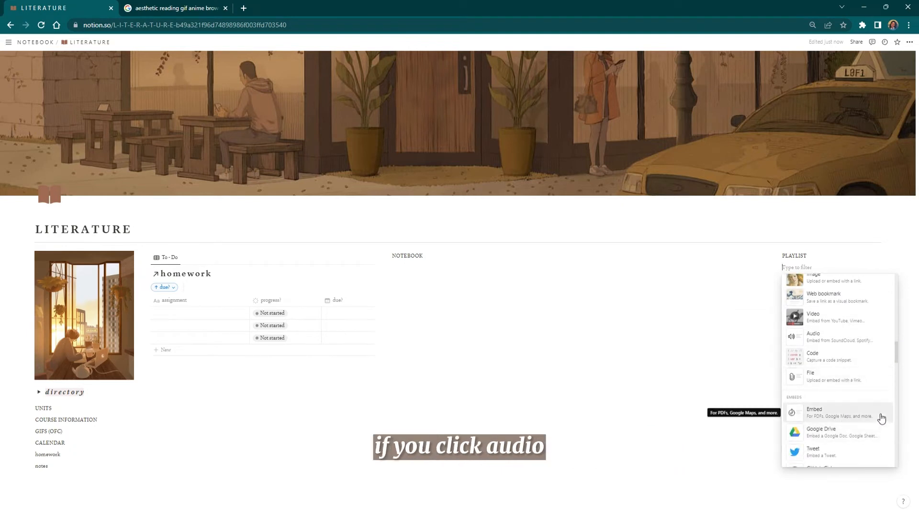
left_click(815, 413)
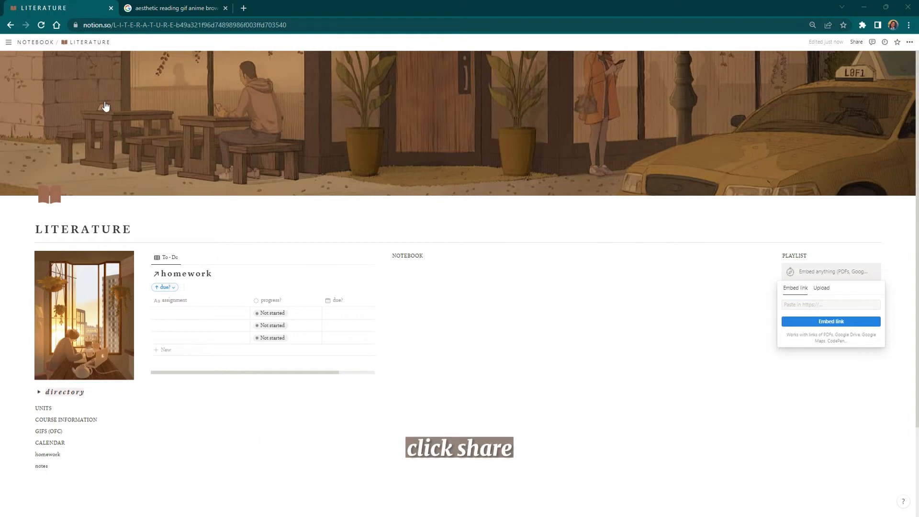
type("ture-in-picture\" loading=\"lazy\"></iframe>")
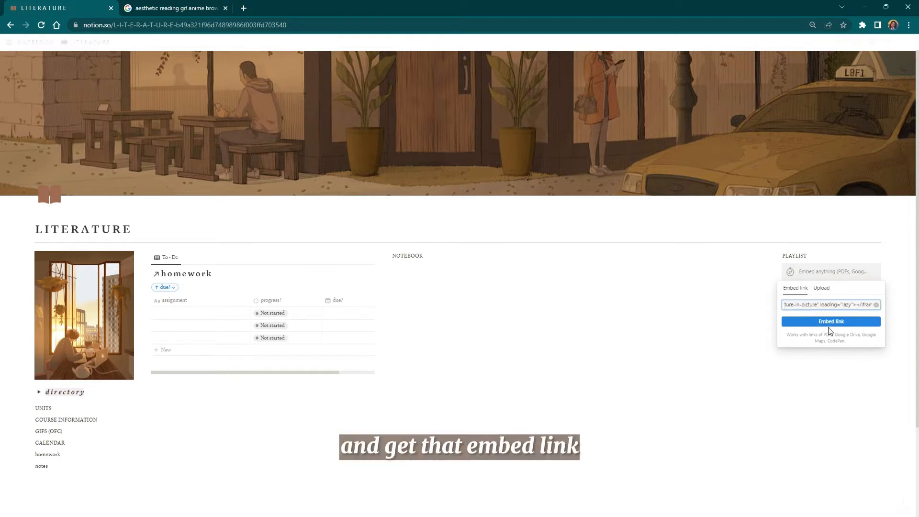
left_click(830, 321)
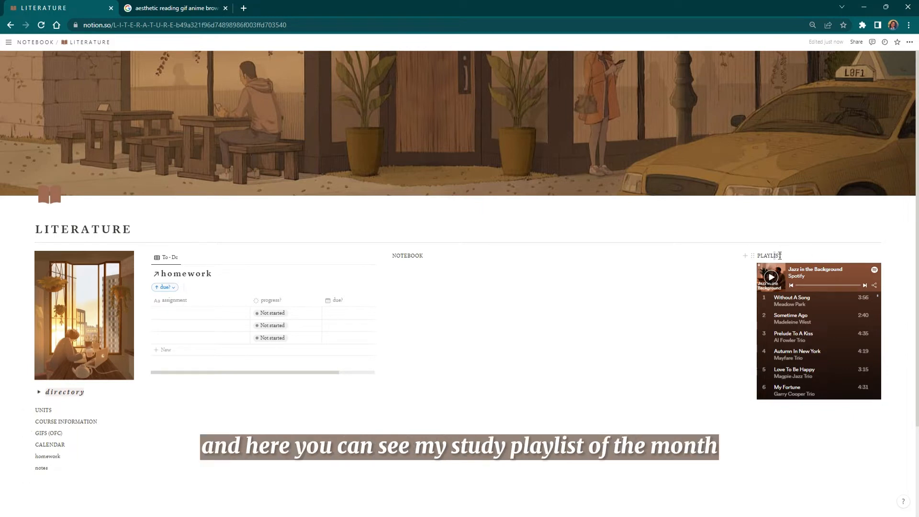
Select the PLAYLIST heading text to restyle it as lowercase italic
double_click(768, 255)
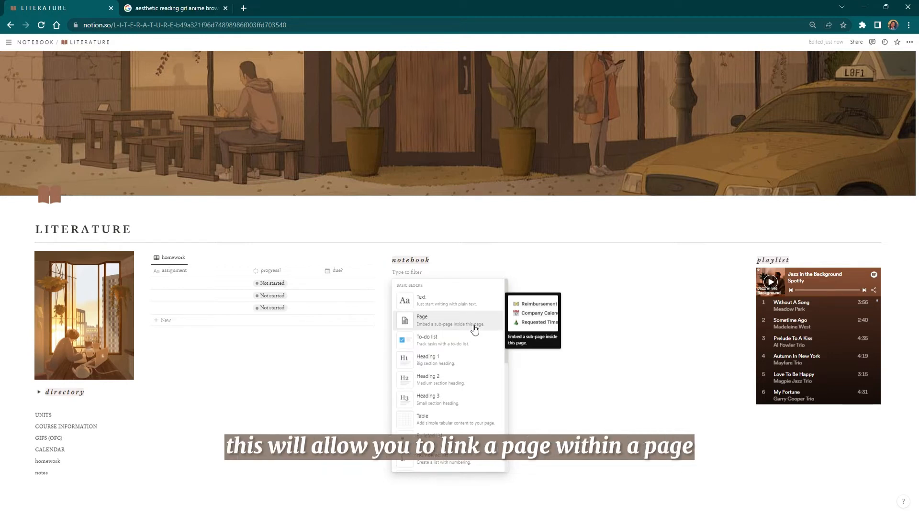
Add a sub-page under notebook and begin renaming the untitled pages, starting with unit 1
left_click(422, 321)
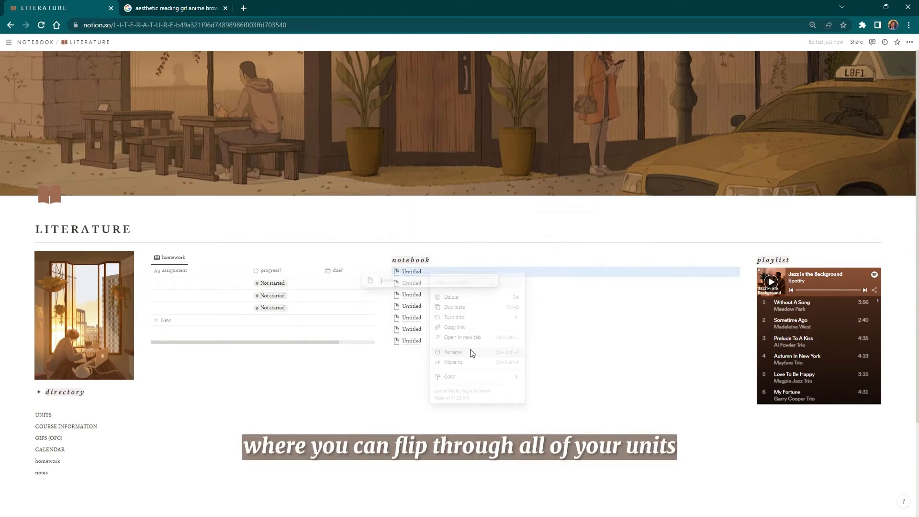
left_click(452, 352)
type("unit 1")
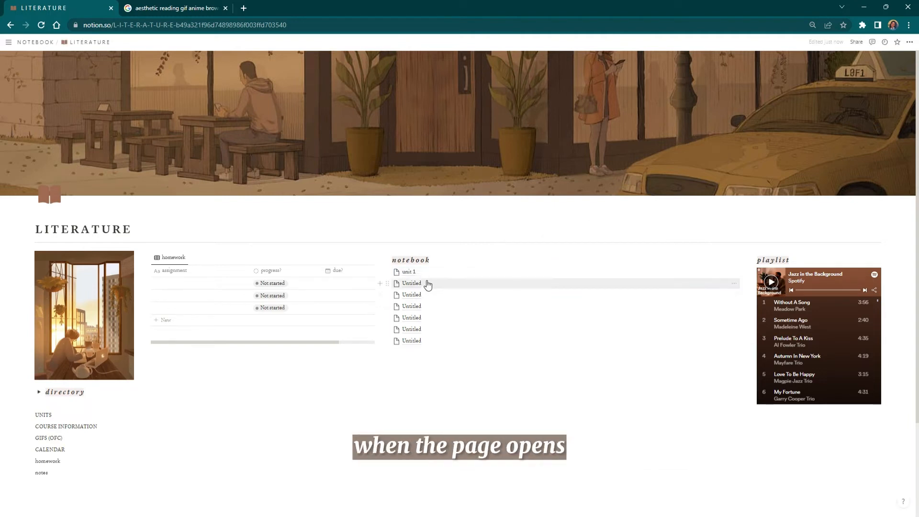
right_click(411, 340)
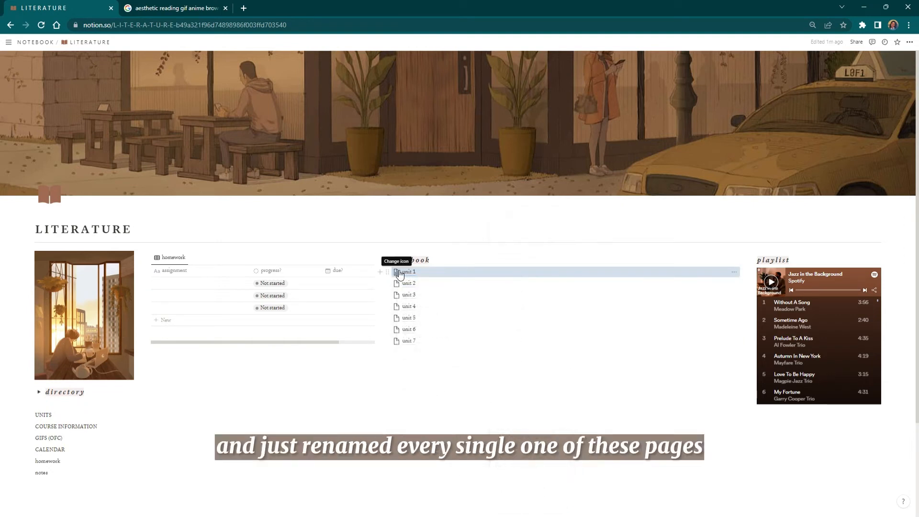
Give the unit 1 and unit 2 pages coloured notebook icons from the Icons collection
right_click(407, 295)
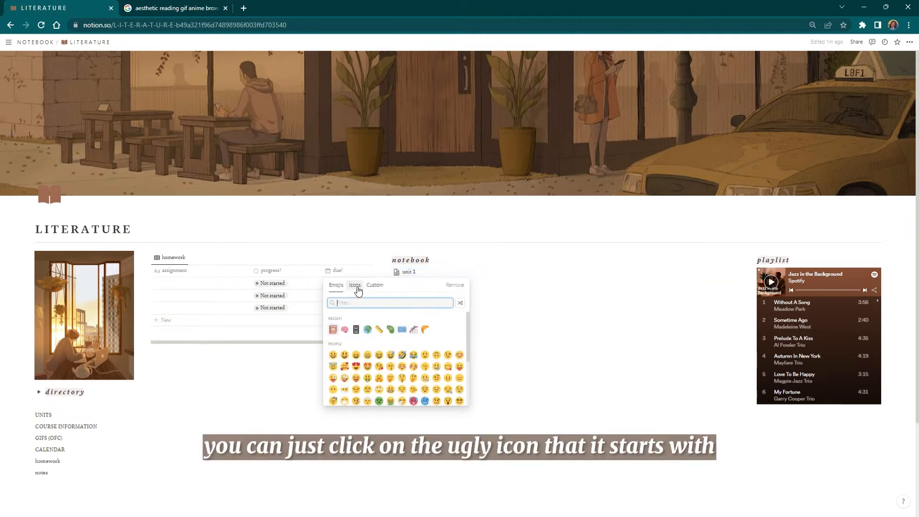
left_click(355, 284)
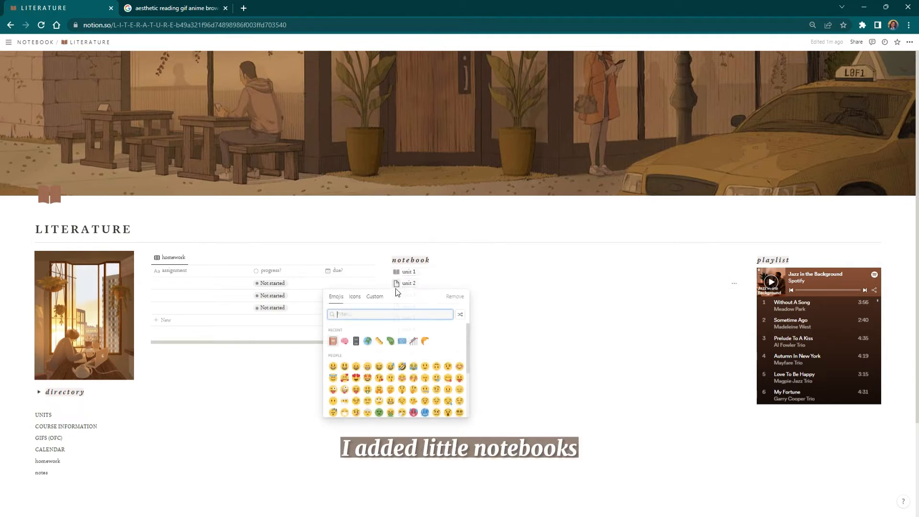
left_click(354, 296)
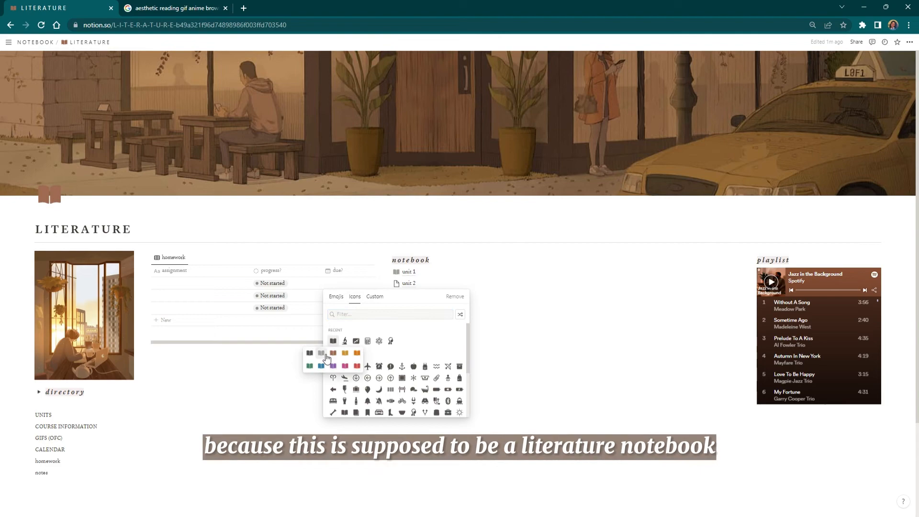
left_click(336, 308)
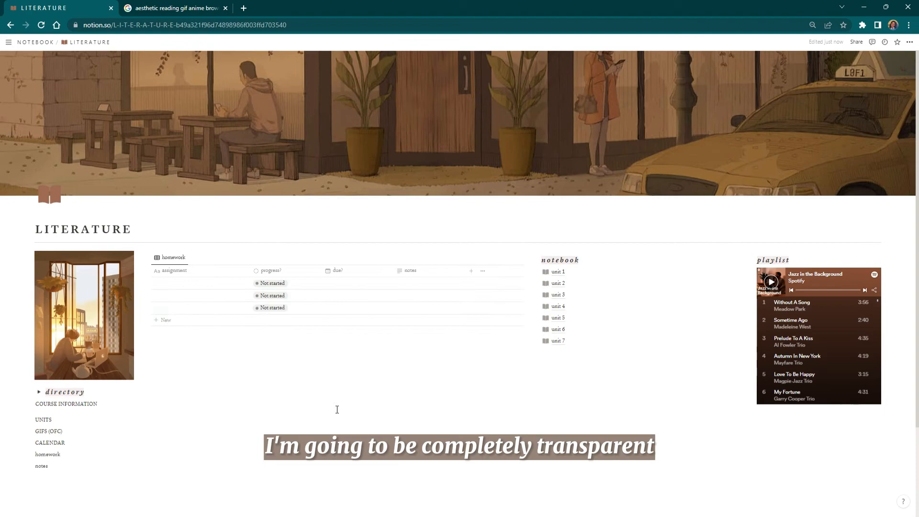
Switch to the Google Images tab and pick a MIENAR room GIF from related results
left_click(174, 7)
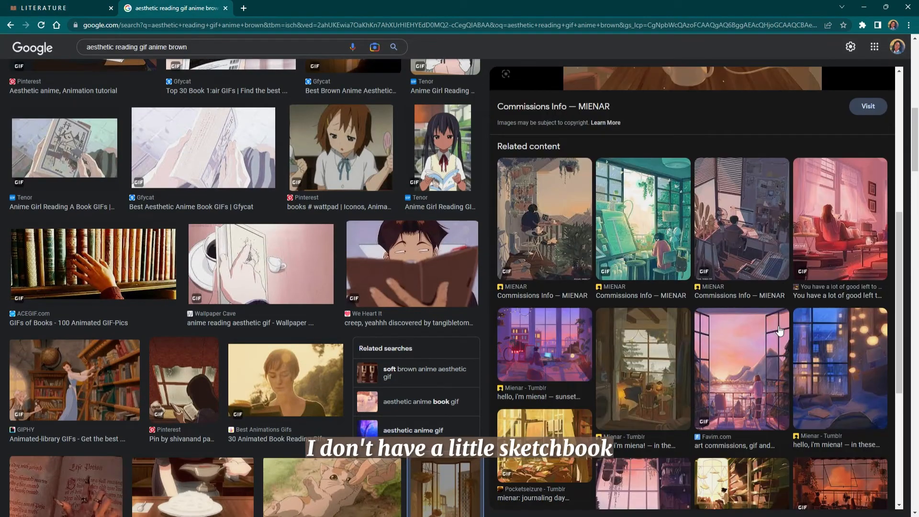
left_click(56, 8)
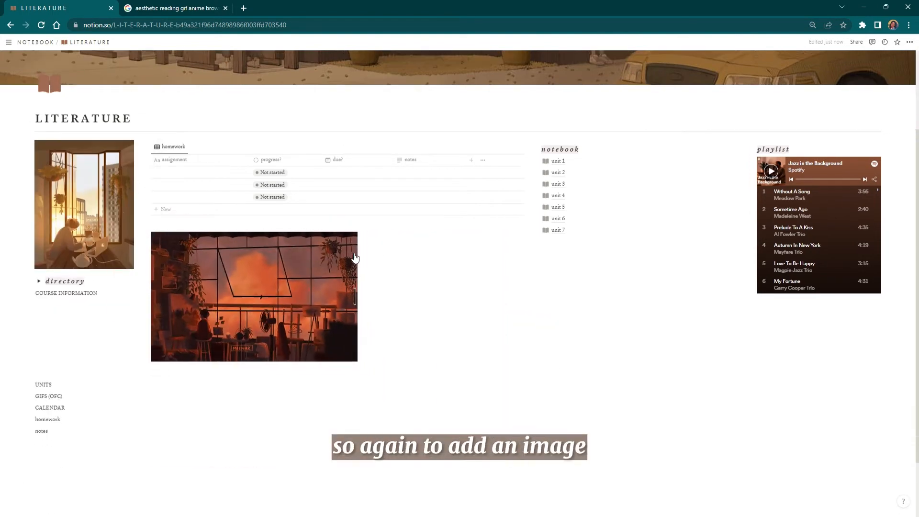
Select the GIF beneath the homework table so it can be widened
left_click(39, 281)
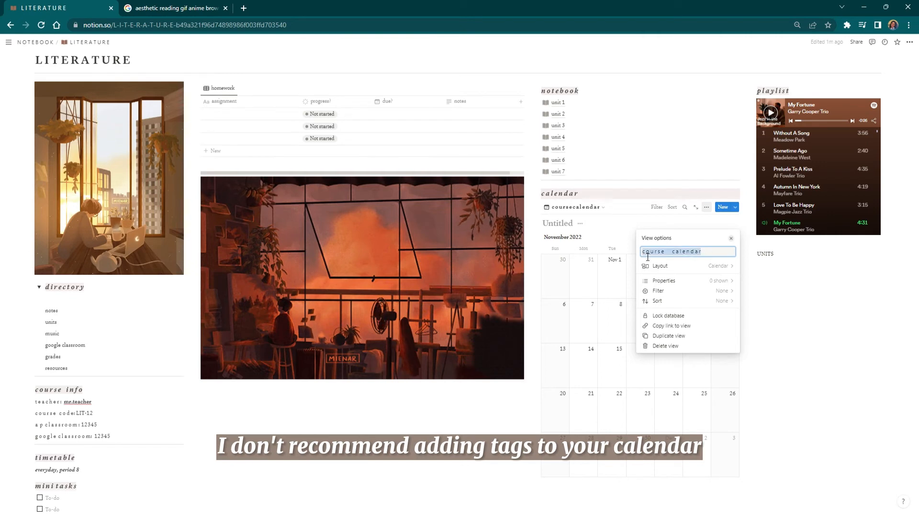
Hide the Tags property on the calendar view
left_click(660, 266)
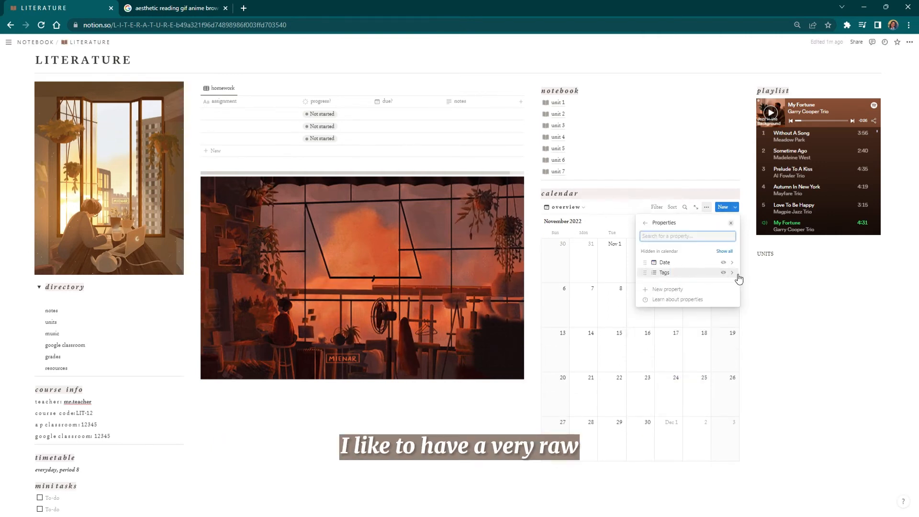
left_click(666, 289)
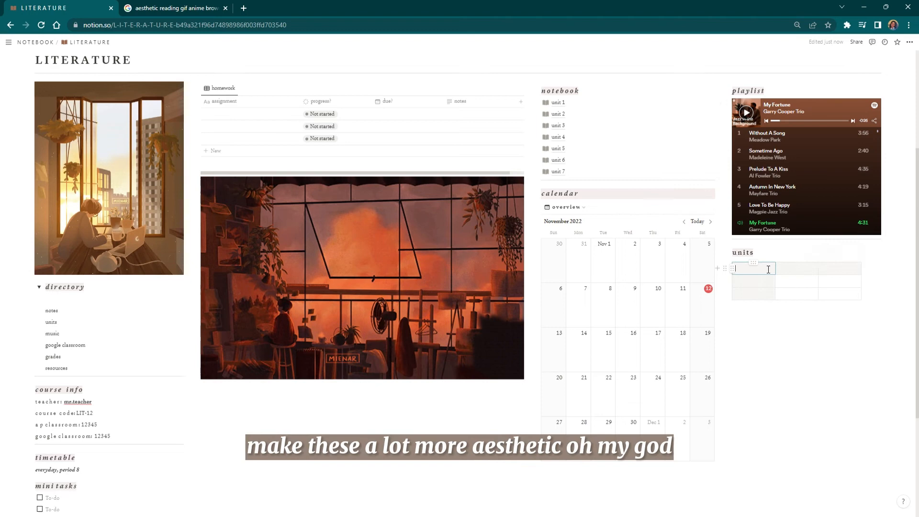
Enter 'all unit' into the units table cells
type("all unit")
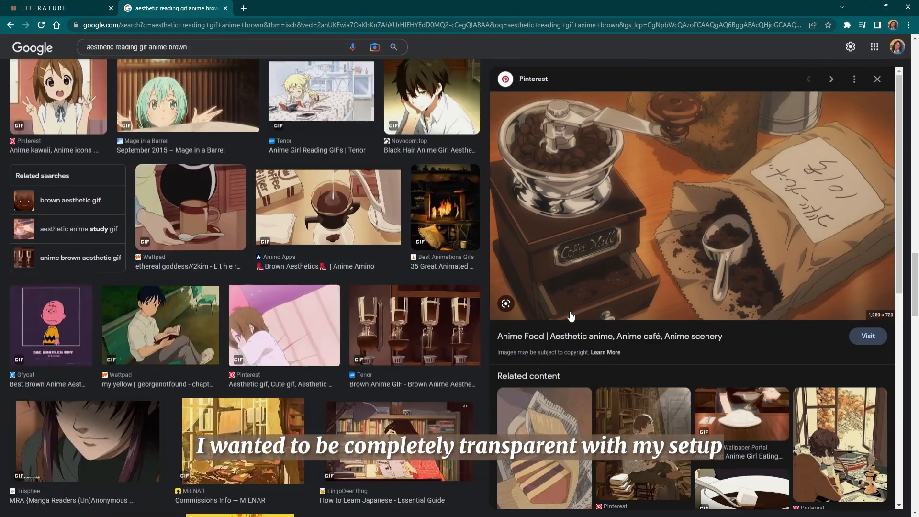
Go to the Google Images tab to save the anime coffee grinder picture
left_click(53, 7)
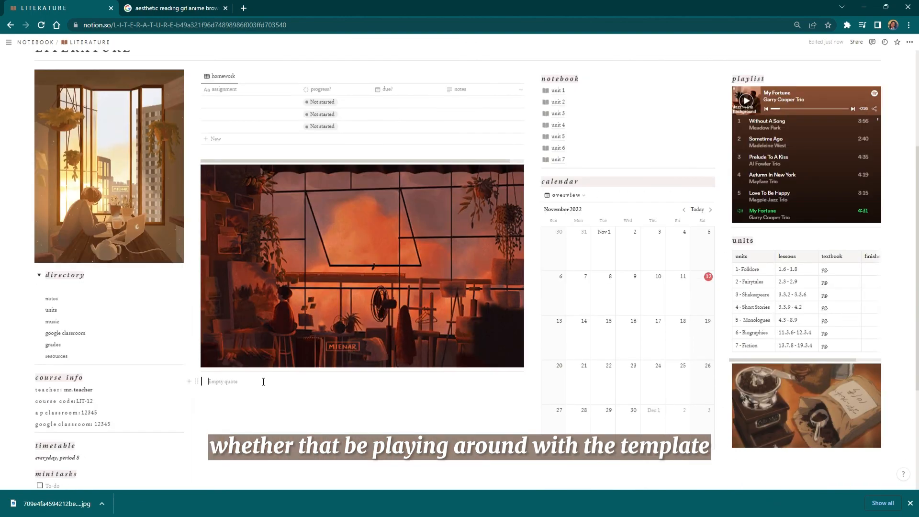
Get the Einstein quote from Goodreads Popular Quotes and return to the dashboard
left_click(290, 7)
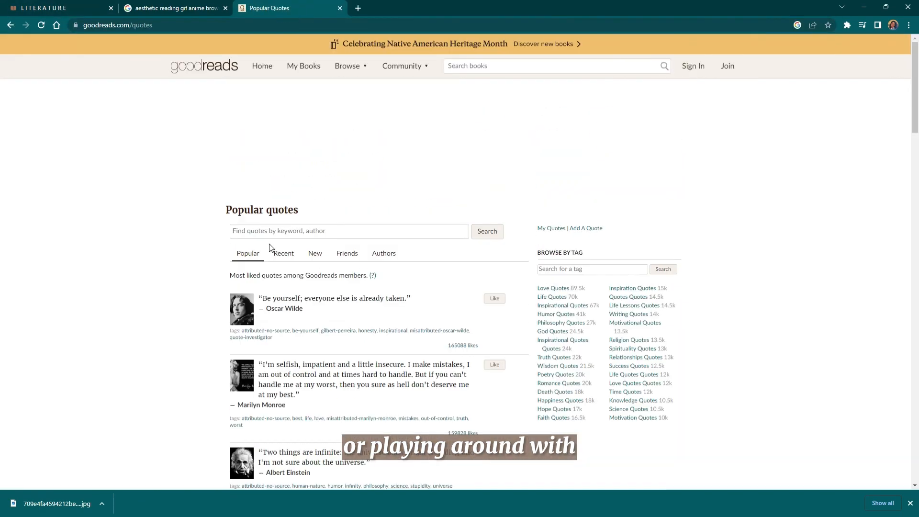
left_click(59, 7)
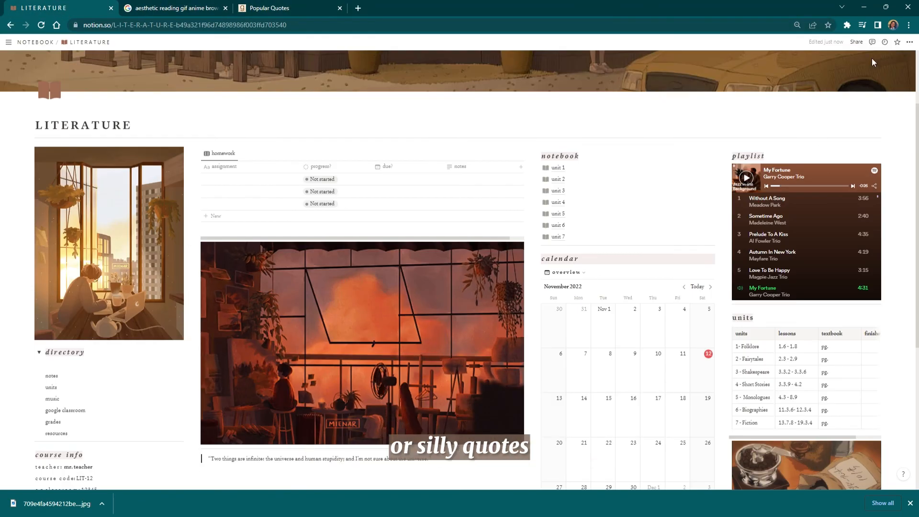